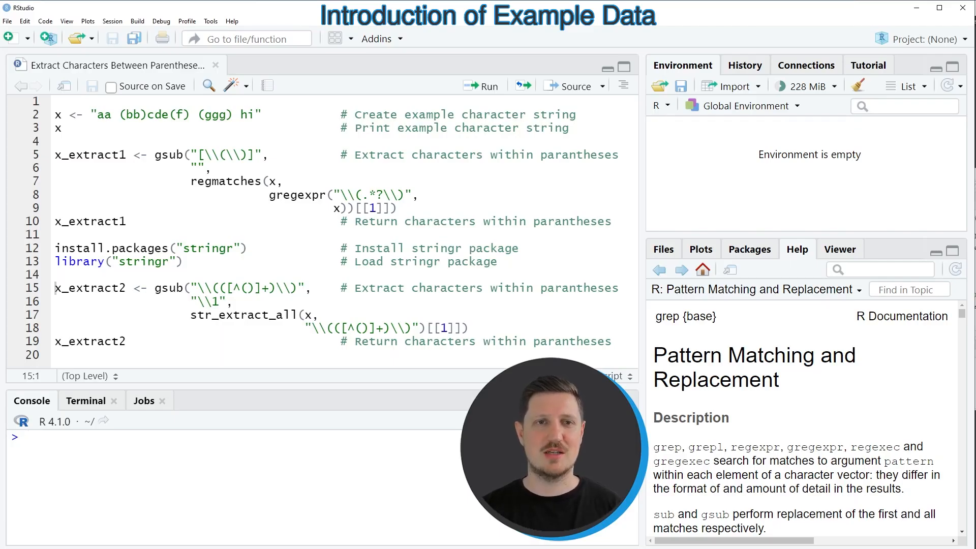
- Run the lines creating x <- "aa (bb)cde(f) (ggg) hi" and print x in the console
{"action": "left_click", "coordinate": [62, 126]}
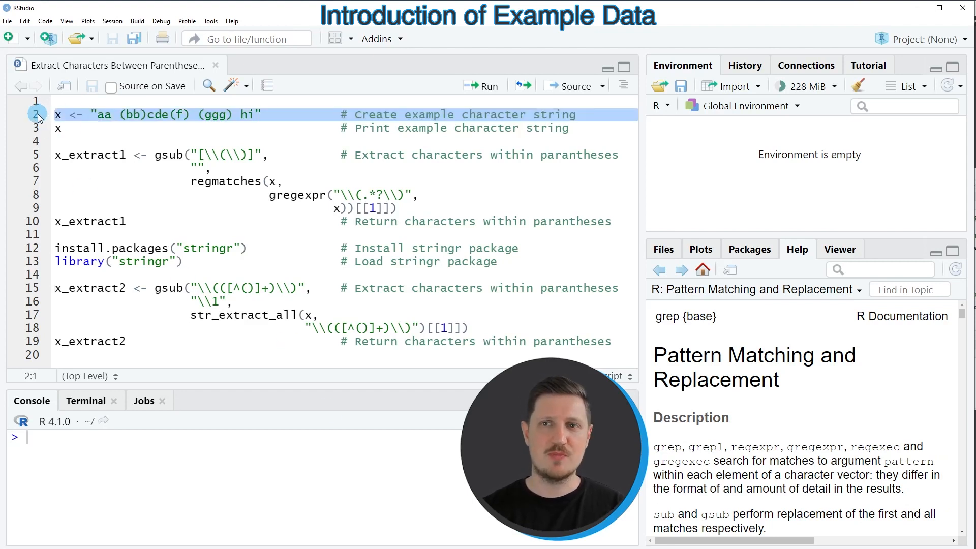
{"action": "left_click", "coordinate": [481, 86]}
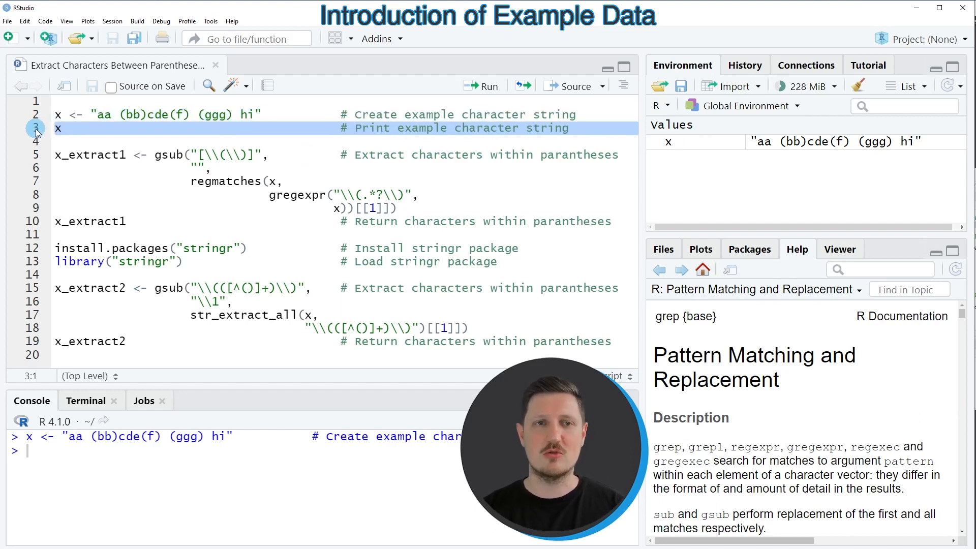
{"action": "left_click", "coordinate": [480, 86]}
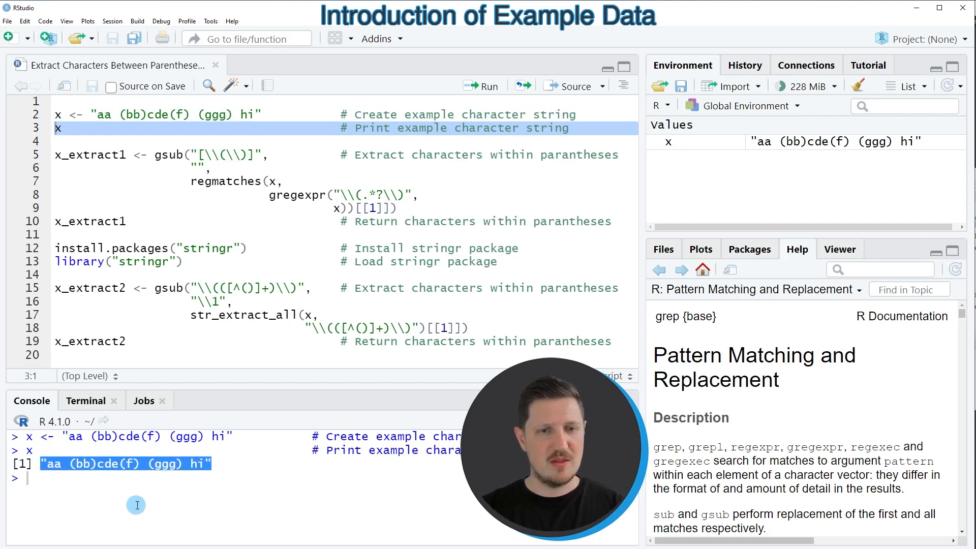
{"action": "mouse_move", "coordinate": [85, 467]}
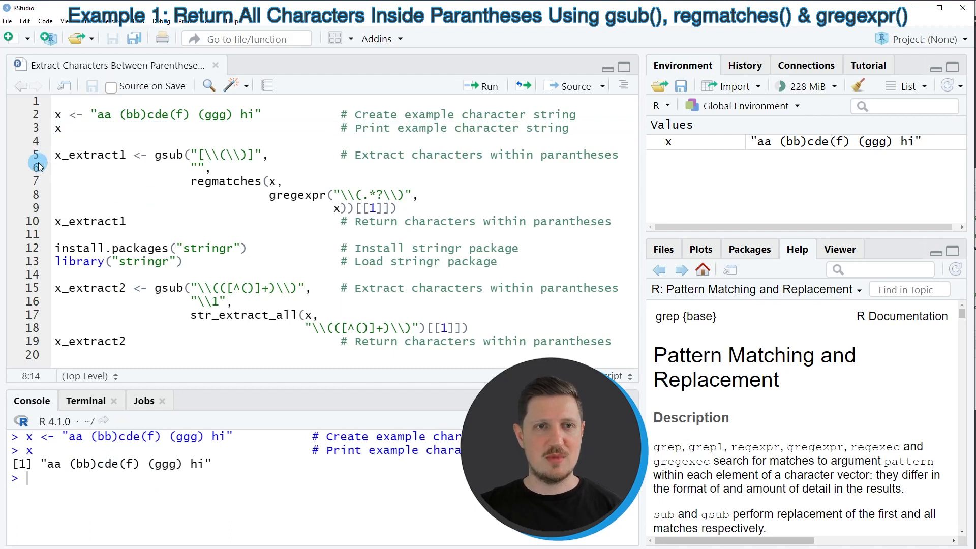
- Run the gsub/regmatches/gregexpr block and print x_extract1 as "bb" "f" "ggg"
{"action": "left_click_drag", "start_coordinate": [56, 155], "coordinate": [56, 222]}
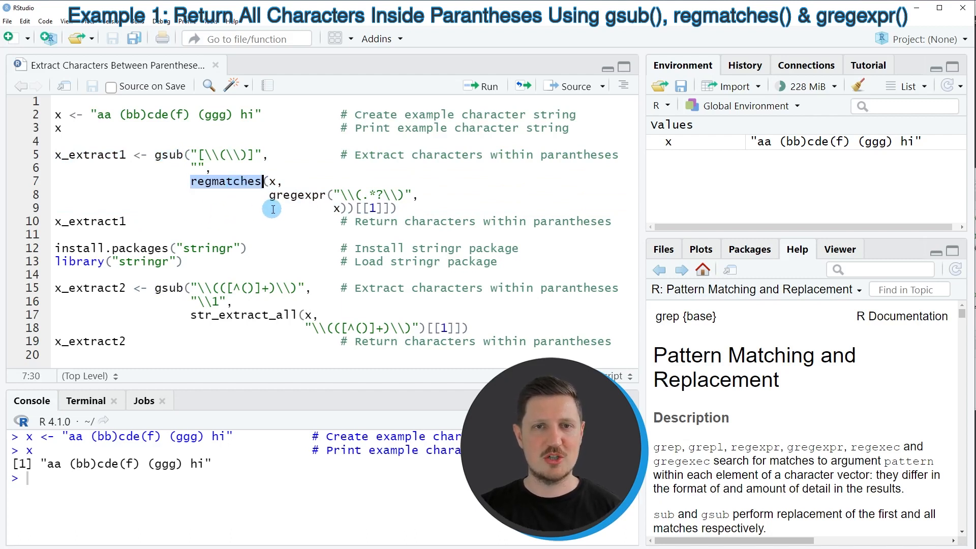
{"action": "left_click", "coordinate": [297, 195]}
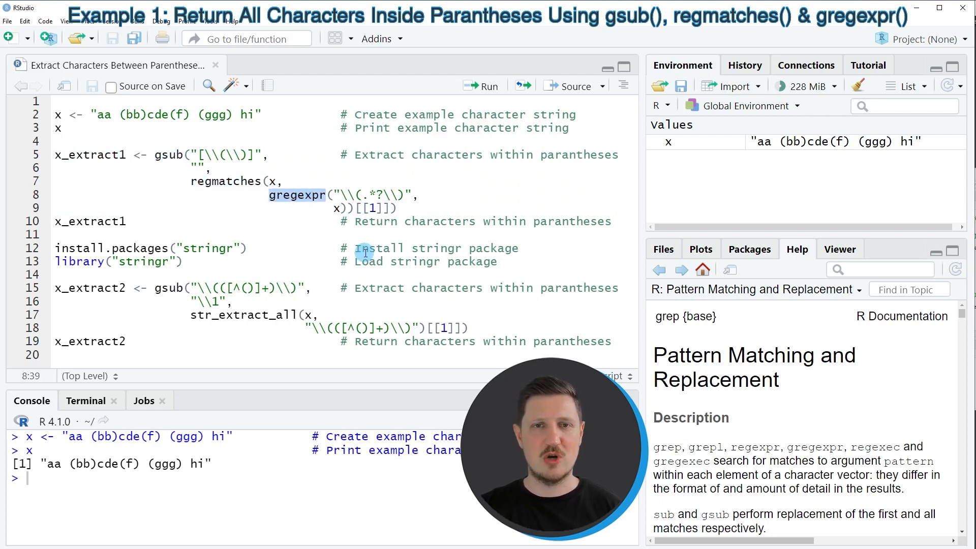
{"action": "mouse_move", "coordinate": [327, 261]}
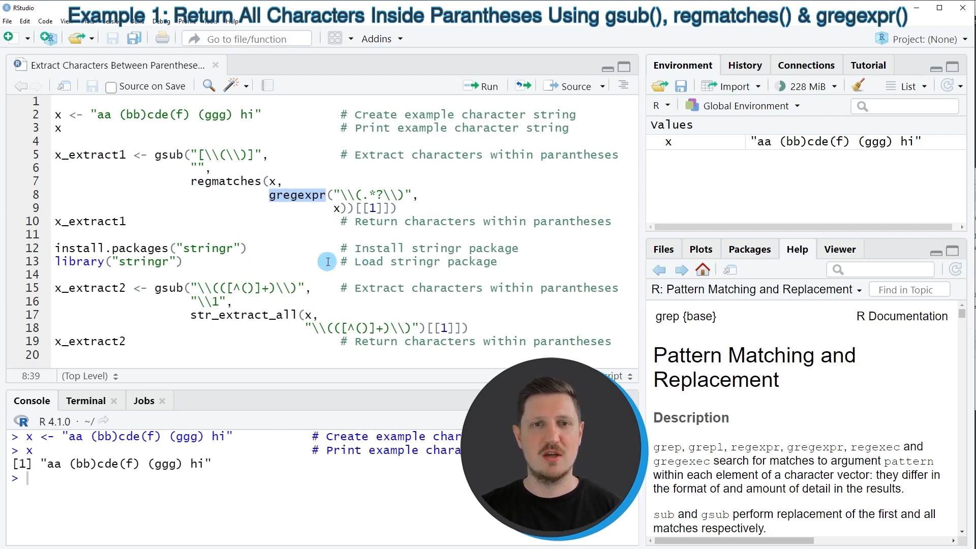
{"action": "left_click", "coordinate": [192, 193]}
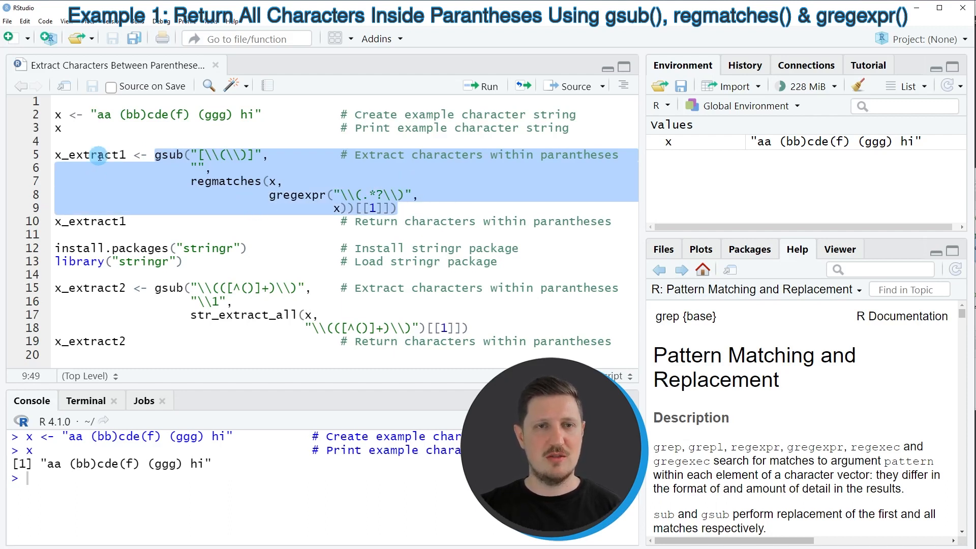
{"action": "left_click", "coordinate": [59, 184]}
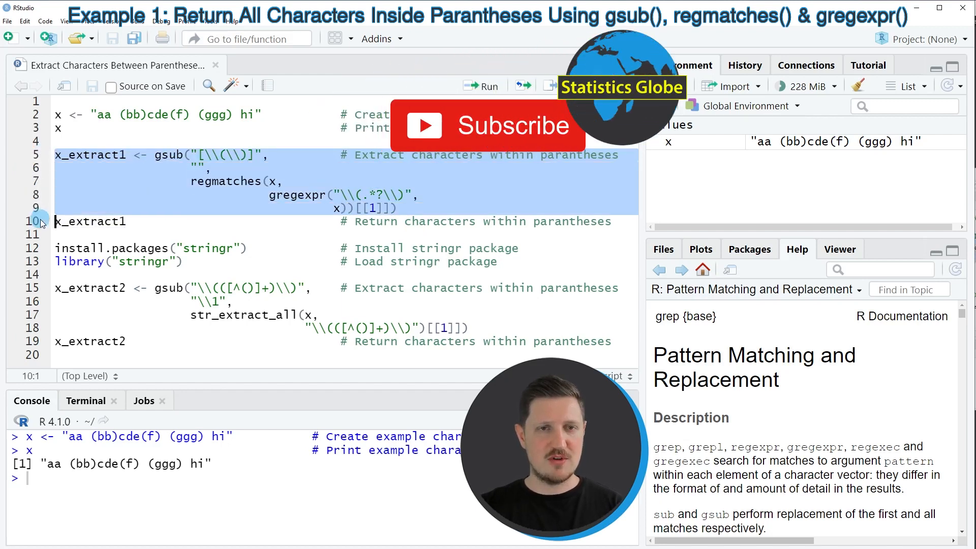
{"action": "left_click", "coordinate": [488, 85]}
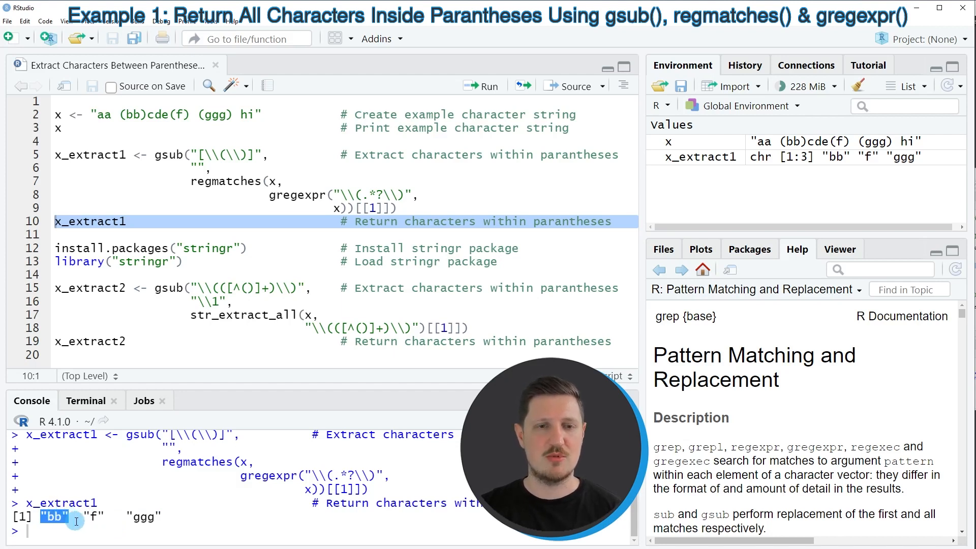
{"action": "mouse_move", "coordinate": [131, 521]}
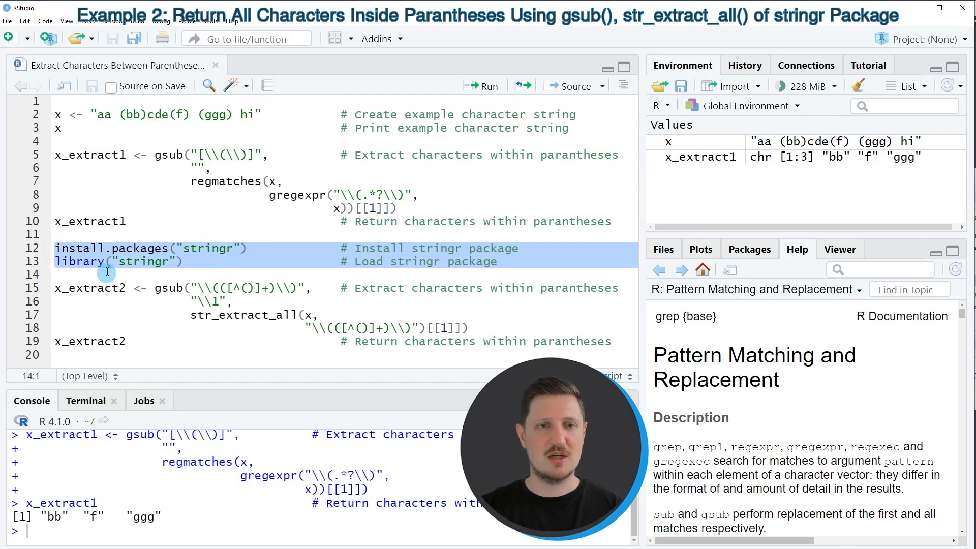
{"action": "mouse_move", "coordinate": [93, 260]}
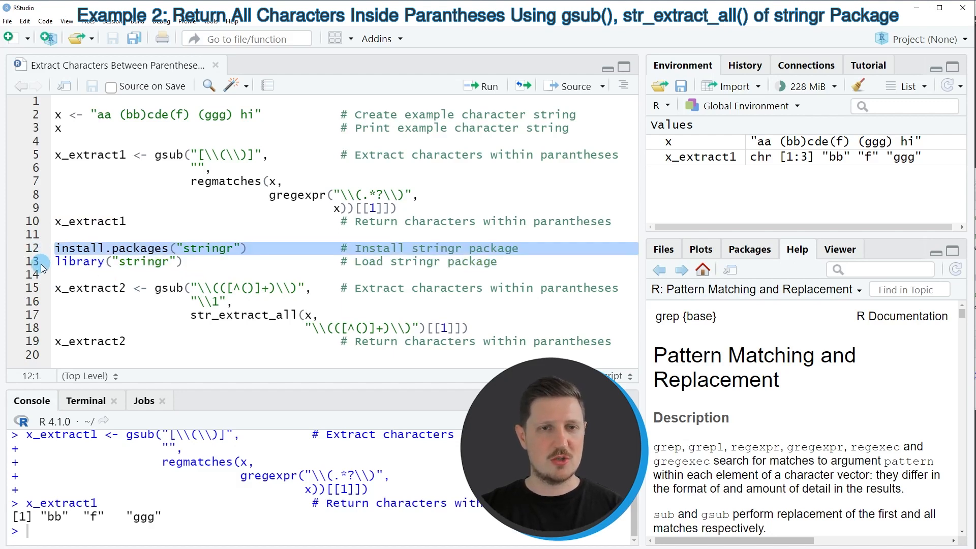
- Load stringr, run the str_extract_all block and print x_extract2 as "bb" "f" "ggg"
{"action": "left_click", "coordinate": [56, 261]}
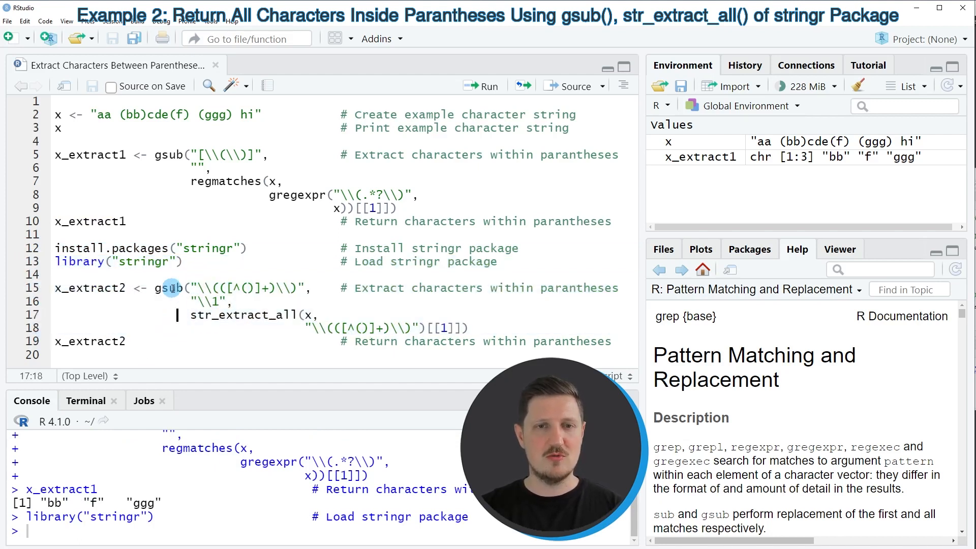
{"action": "double_click", "coordinate": [242, 315]}
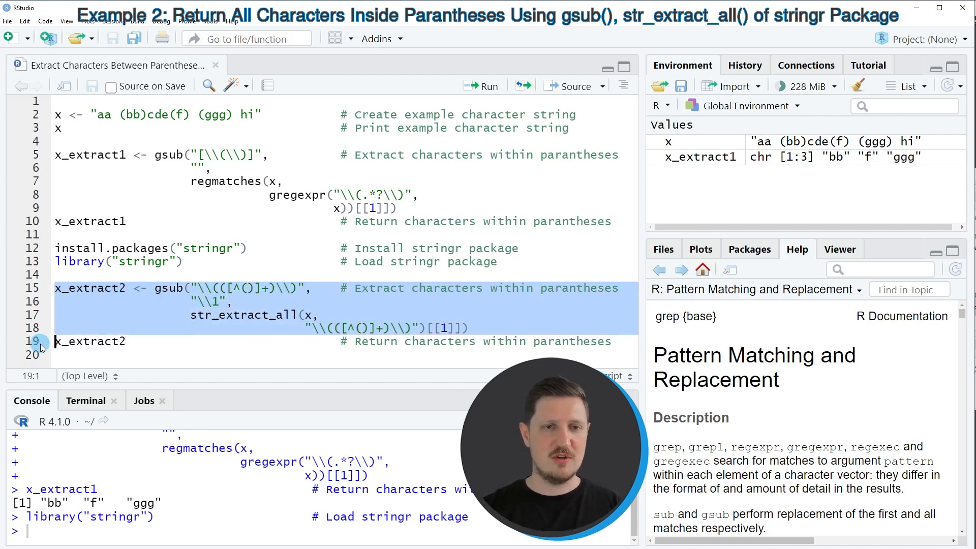
{"action": "left_click", "coordinate": [480, 85]}
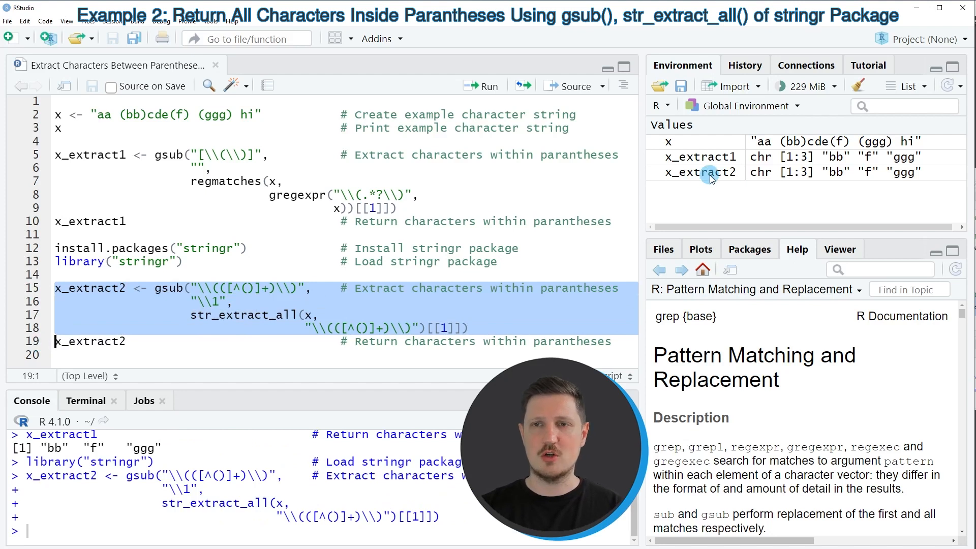
{"action": "mouse_move", "coordinate": [45, 339]}
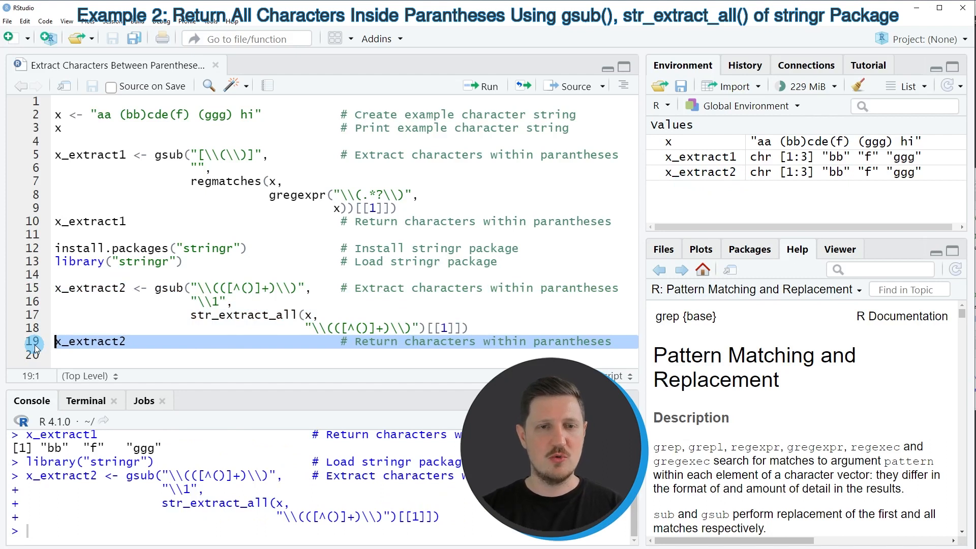
{"action": "left_click", "coordinate": [481, 86]}
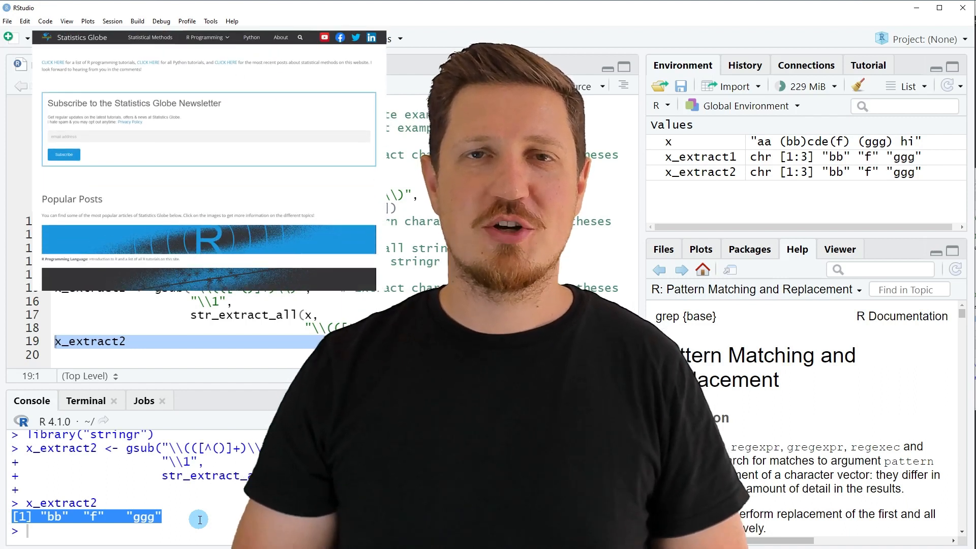
{"action": "scroll", "scroll_direction": "down", "scroll_amount": 3}
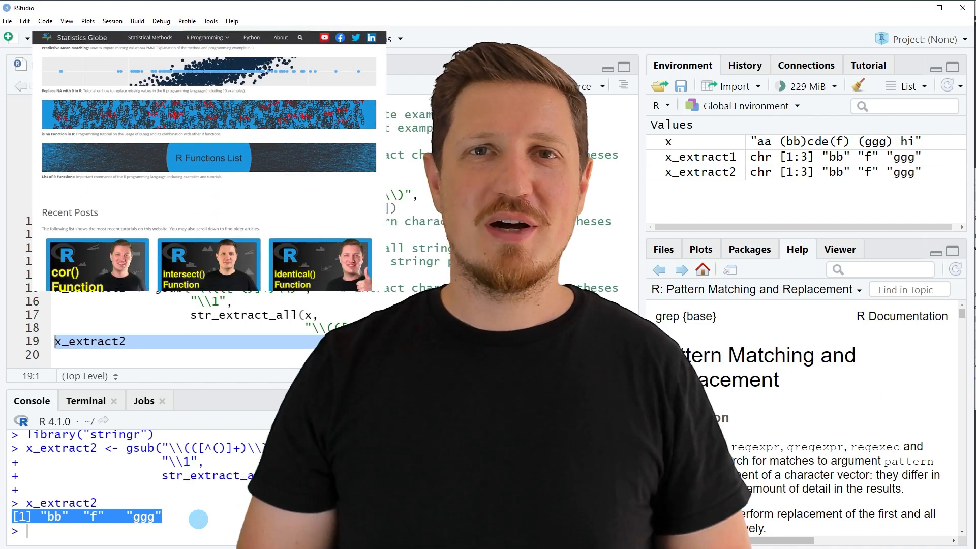
{"action": "scroll", "scroll_direction": "down", "scroll_amount": 3}
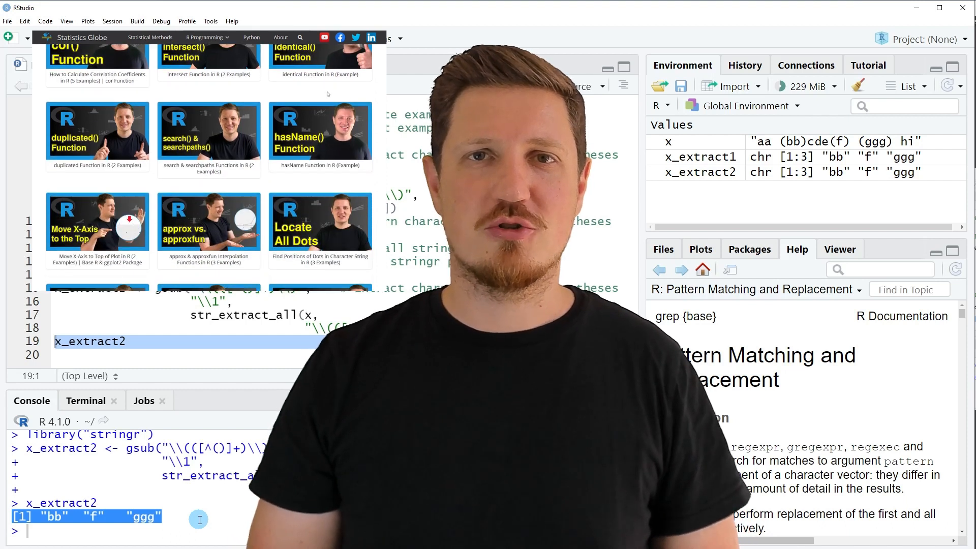
{"action": "left_click", "coordinate": [206, 37]}
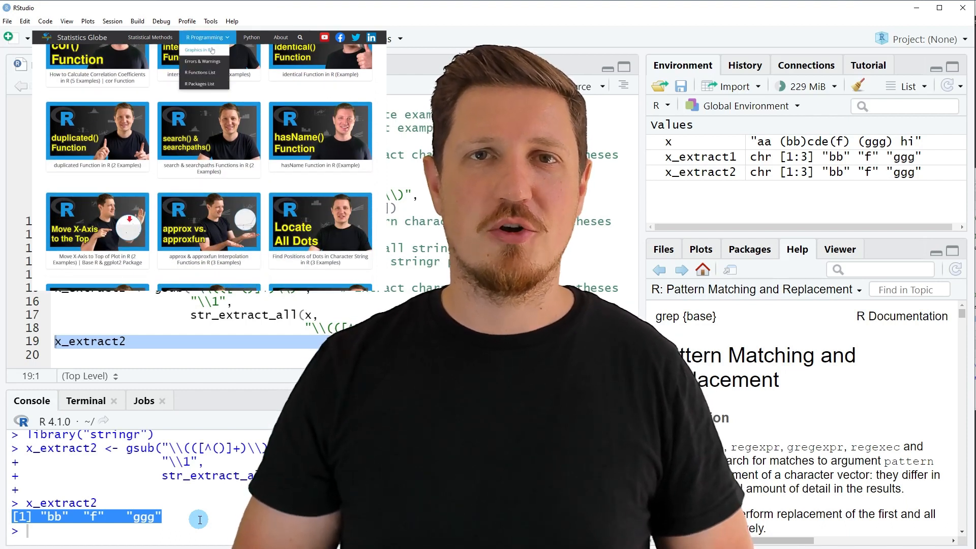
{"action": "left_click", "coordinate": [199, 50]}
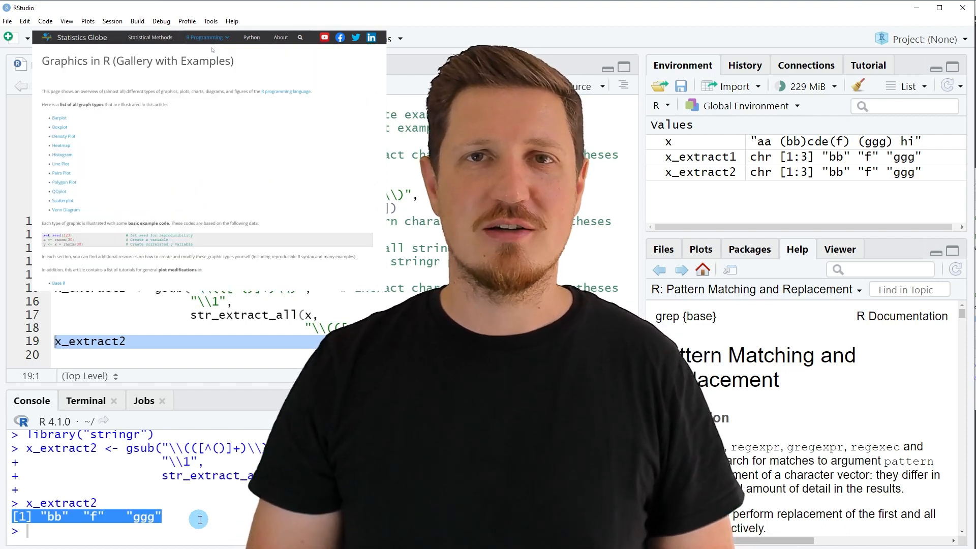
{"action": "scroll", "scroll_direction": "down", "scroll_amount": 3}
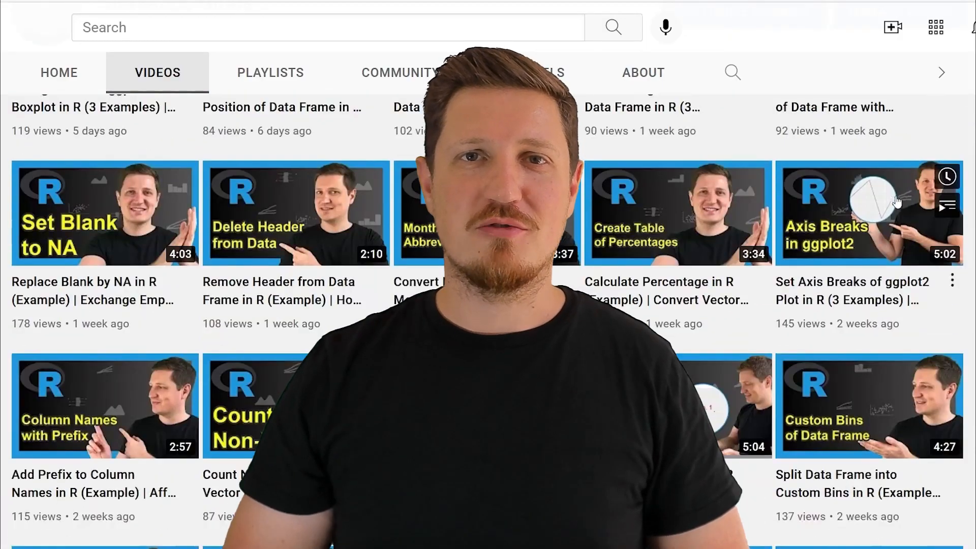
{"action": "scroll", "scroll_direction": "down", "scroll_amount": 3}
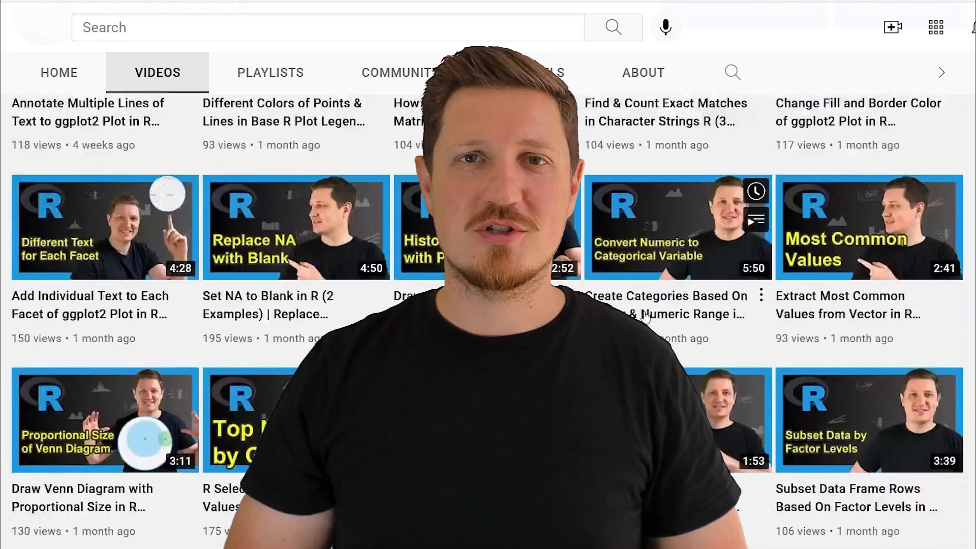
{"action": "scroll", "scroll_direction": "down", "scroll_amount": 3}
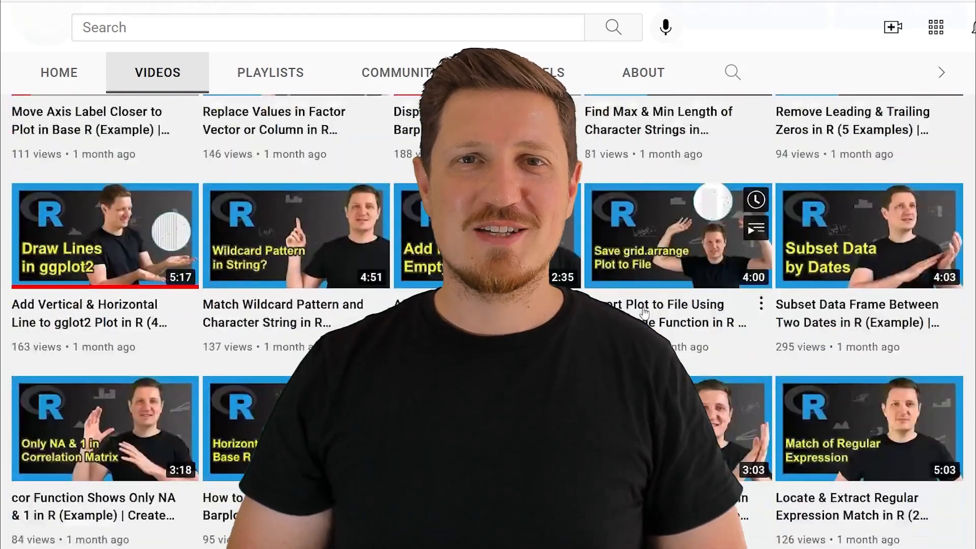
{"action": "scroll", "scroll_direction": "down", "scroll_amount": 3}
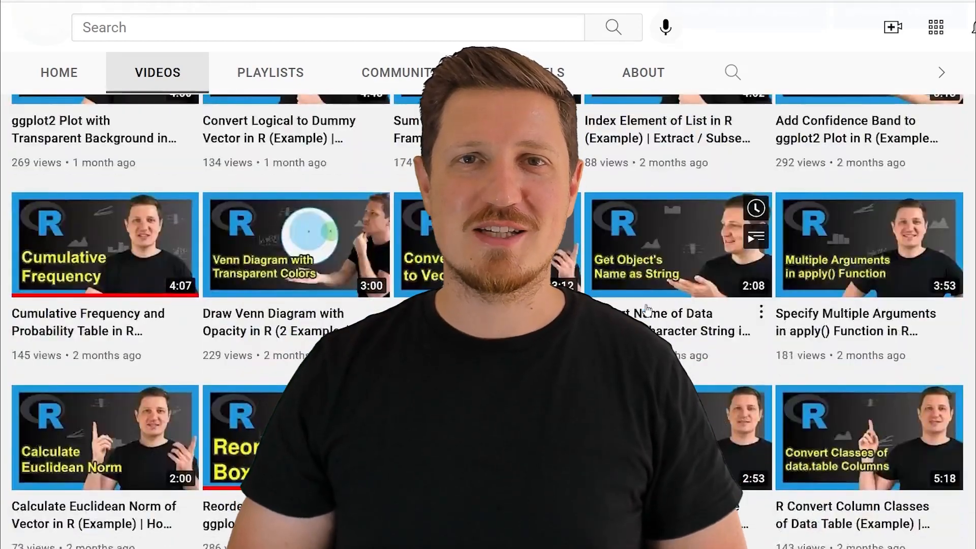